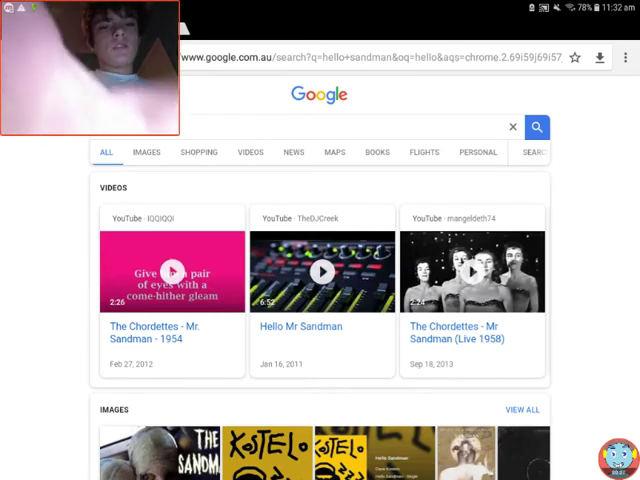
- Switch the 'hello sandman' search to the Images results view
{"action": "left_click", "coordinate": [144, 152]}
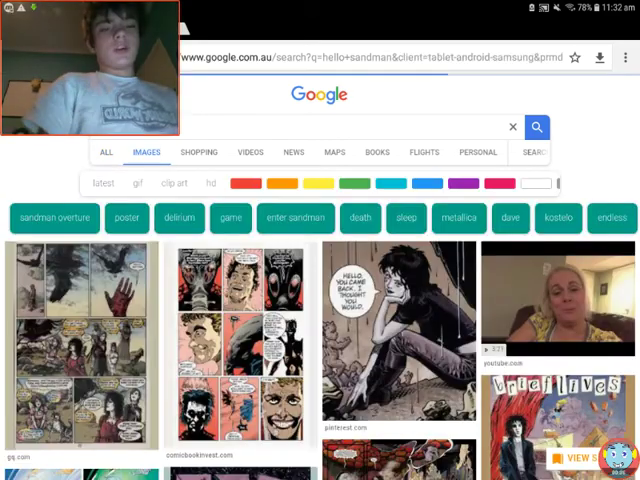
- Scroll down the image grid to load more Sandman comic art and posters
{"action": "scroll", "scroll_direction": "down", "scroll_amount": 3}
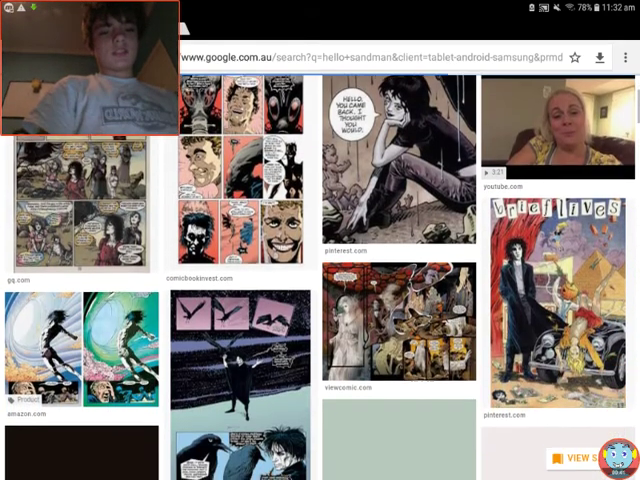
{"action": "scroll", "scroll_direction": "down", "scroll_amount": 3}
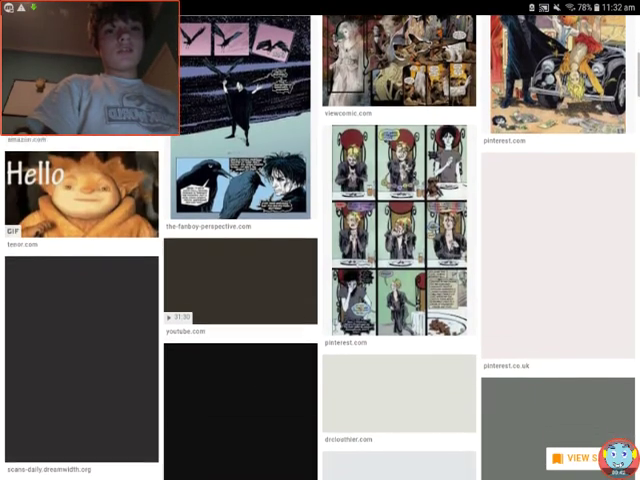
{"action": "scroll", "scroll_direction": "down", "scroll_amount": 3}
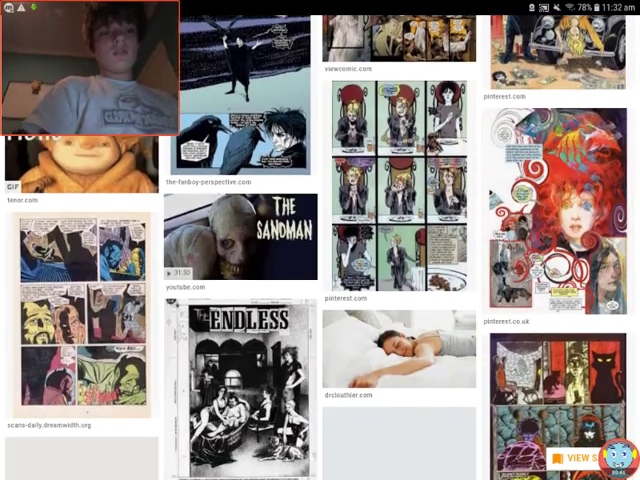